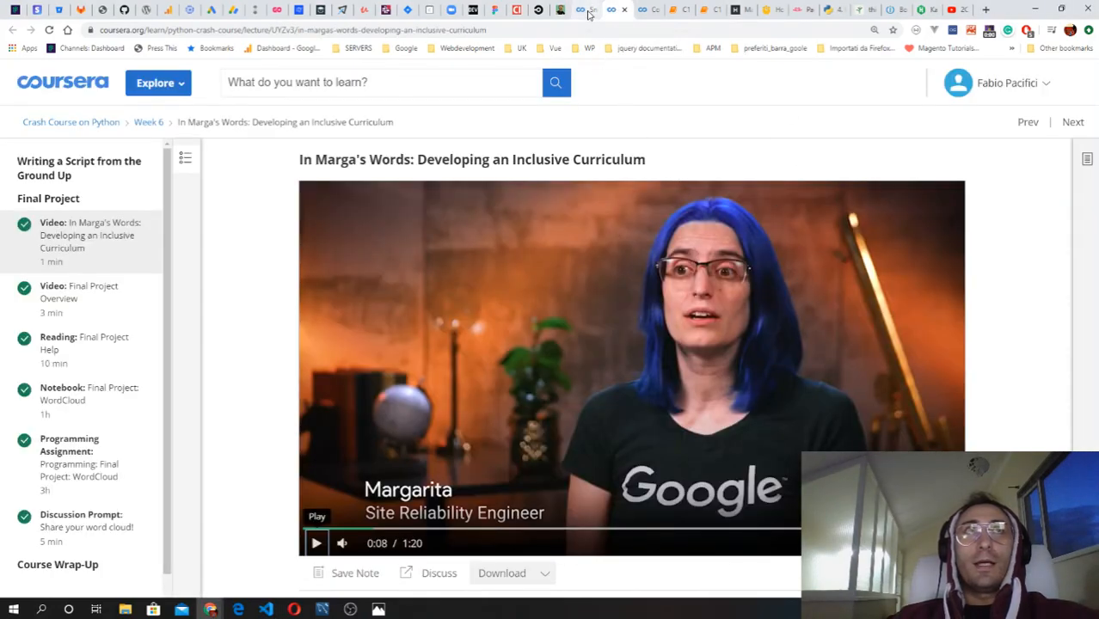
Step: Switch to the Week 6 'Sneak Peek of the Next Course' lecture in Course Wrap-Up
{"action": "left_click", "coordinate": [1072, 121]}
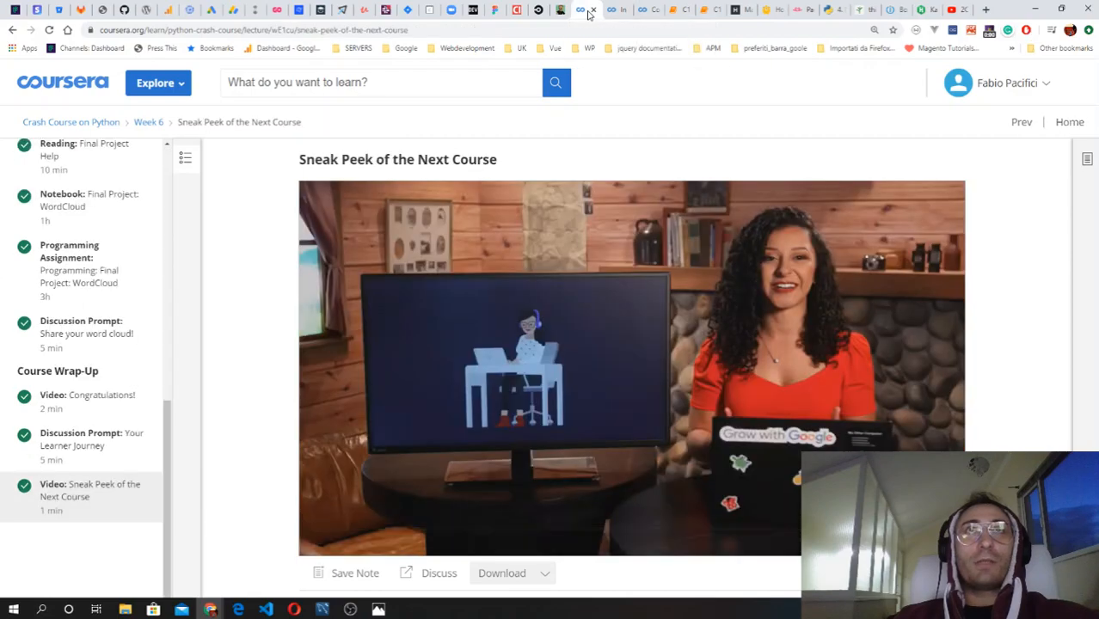